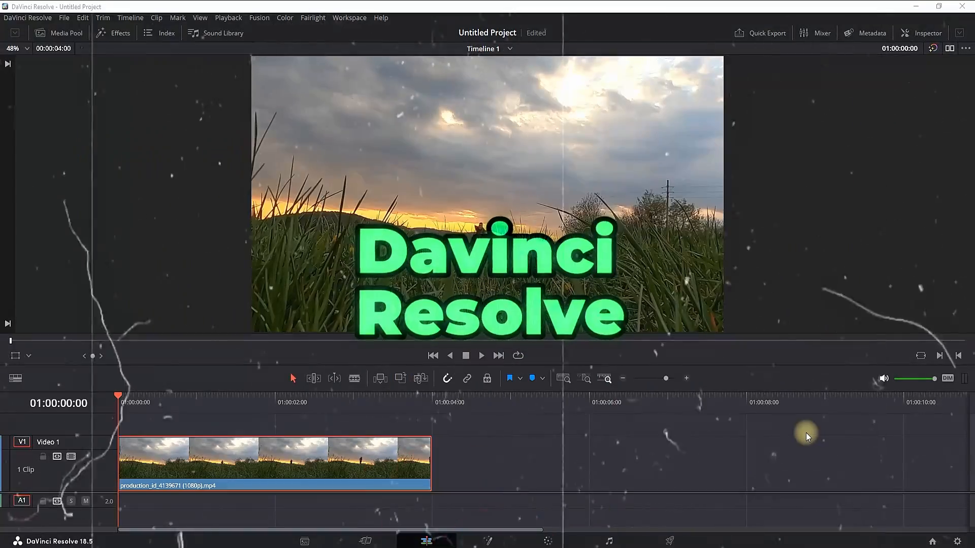
Enable Dynamic Zoom with Linear easing on the clip from the Inspector.
left_click(466, 355)
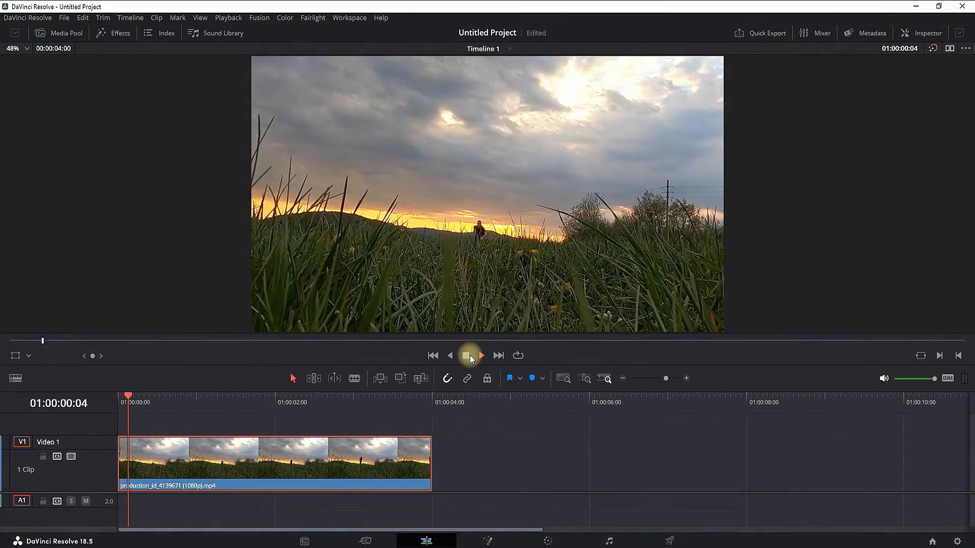
left_click(465, 356)
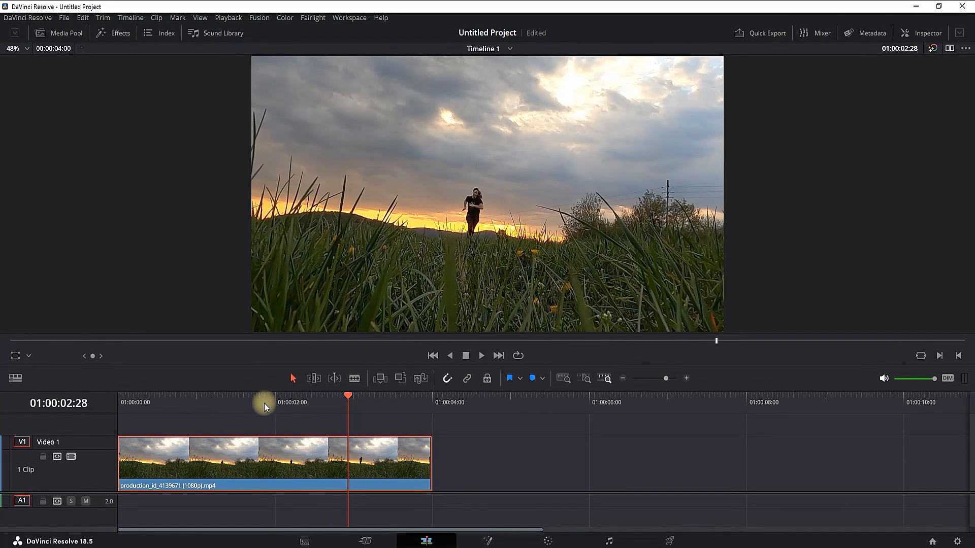
mouse_move(396, 425)
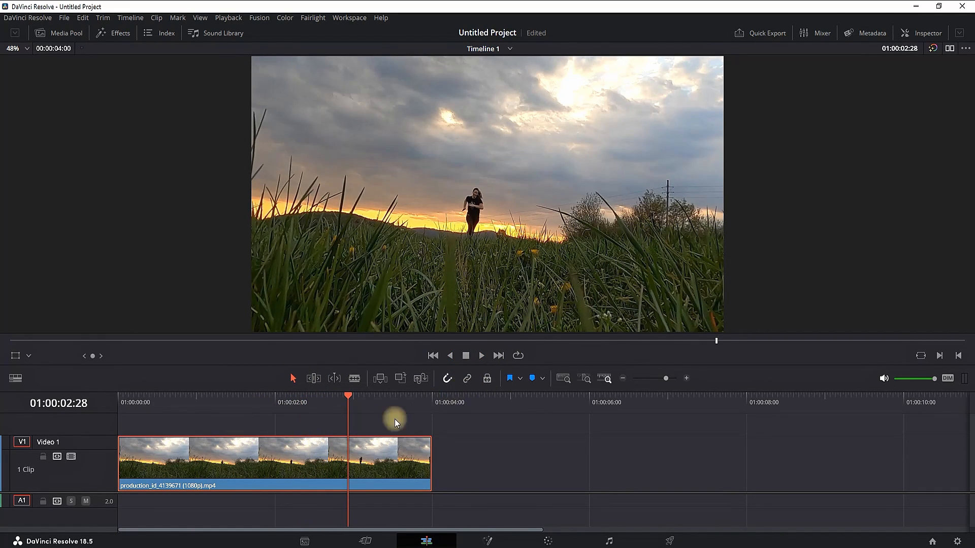
left_click(927, 33)
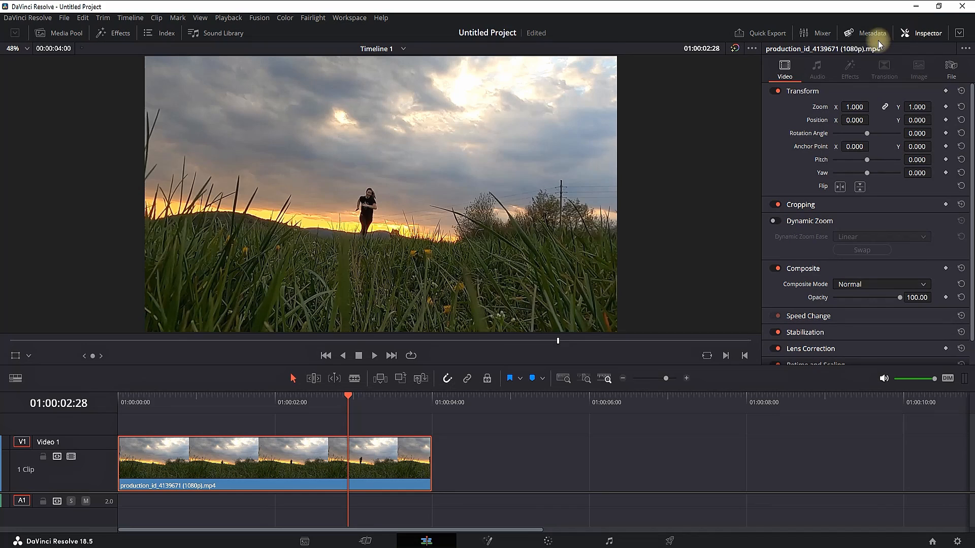
left_click(775, 222)
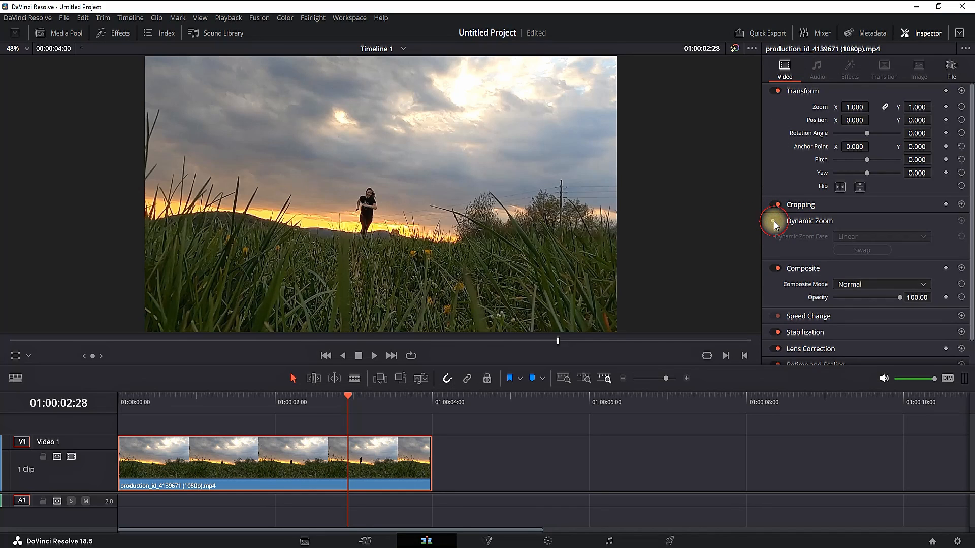
left_click(776, 221)
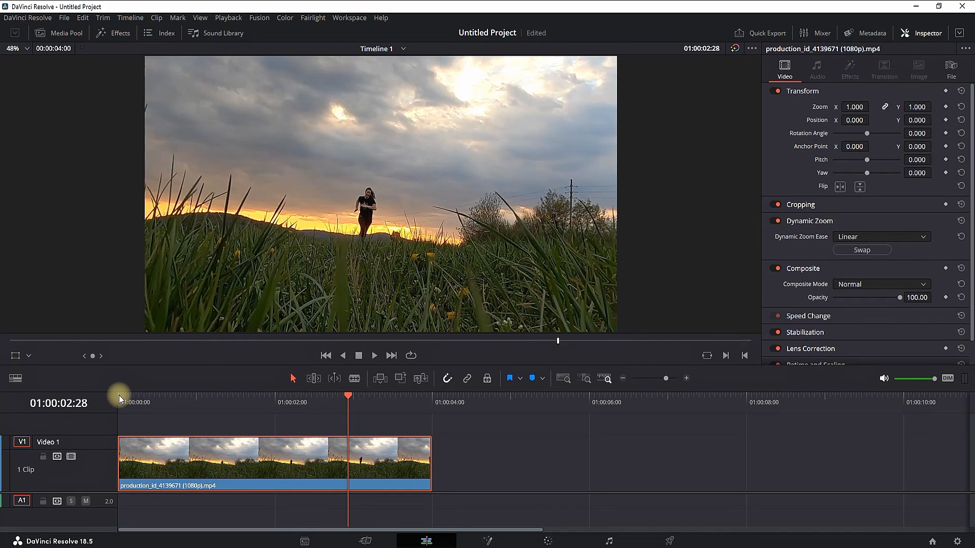
Preview the clip's zoom with playback, then stop it.
key("Space")
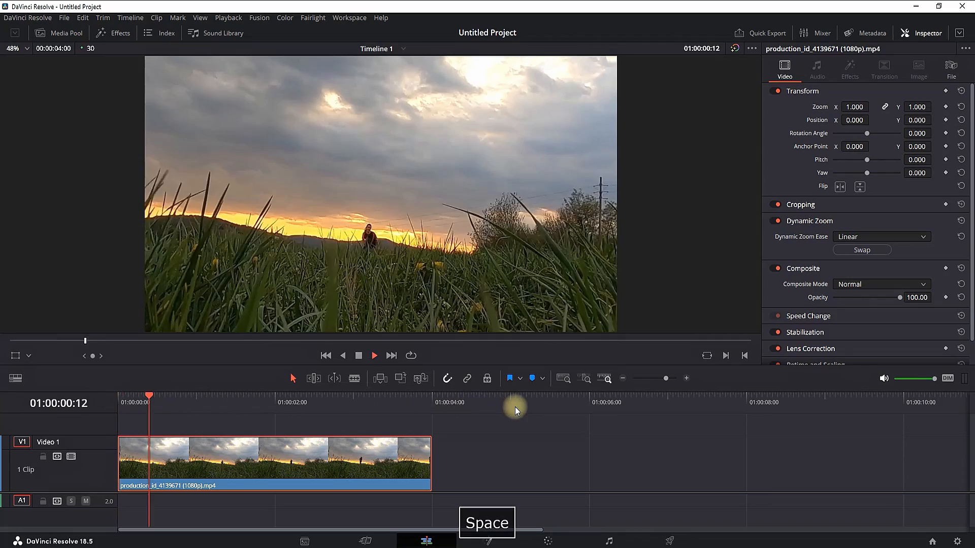
key("space")
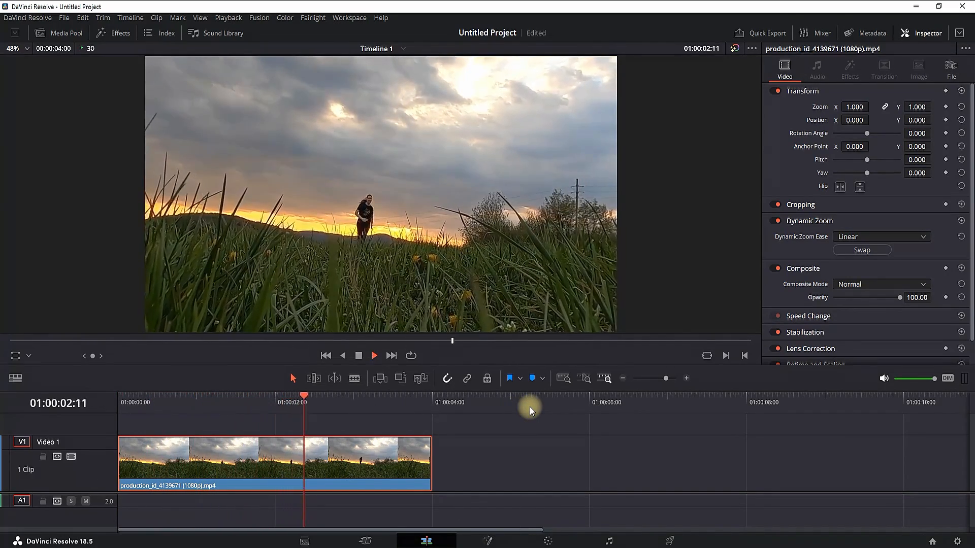
key("Space")
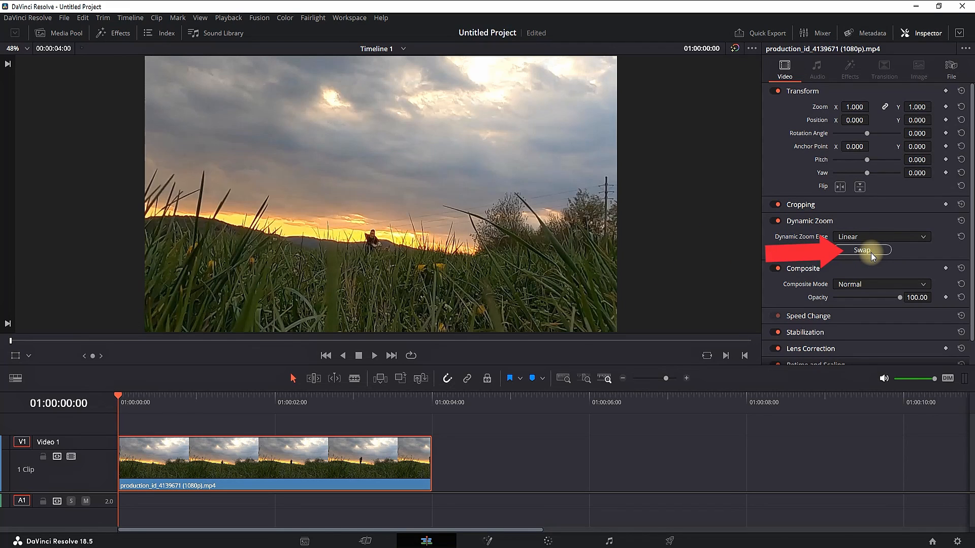
left_click(861, 250)
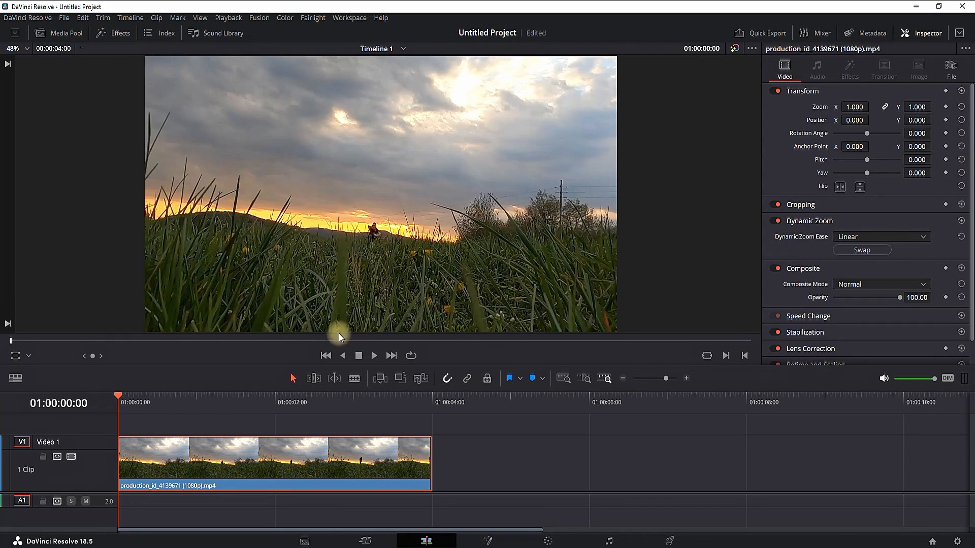
left_click(374, 355)
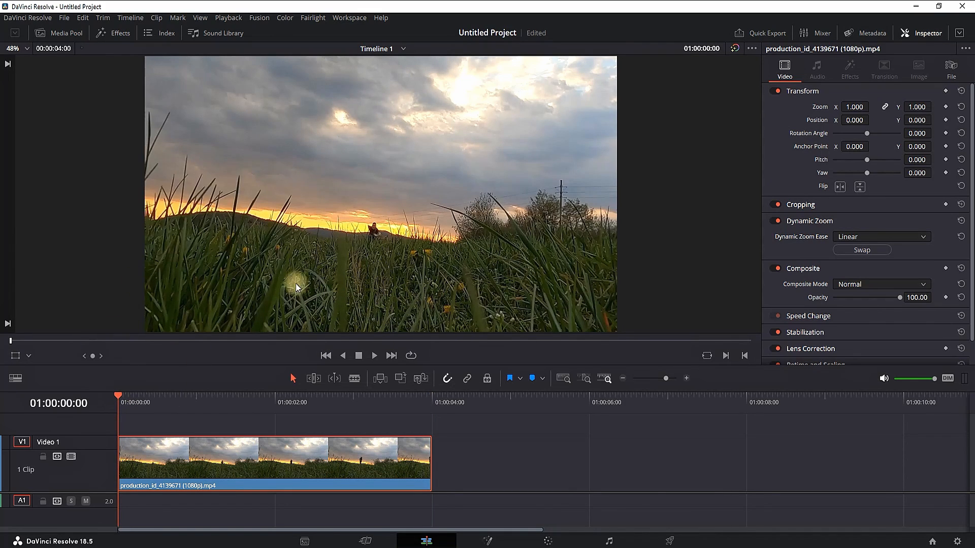
Set the viewer overlay to show the Dynamic Zoom start and end frames.
left_click(28, 357)
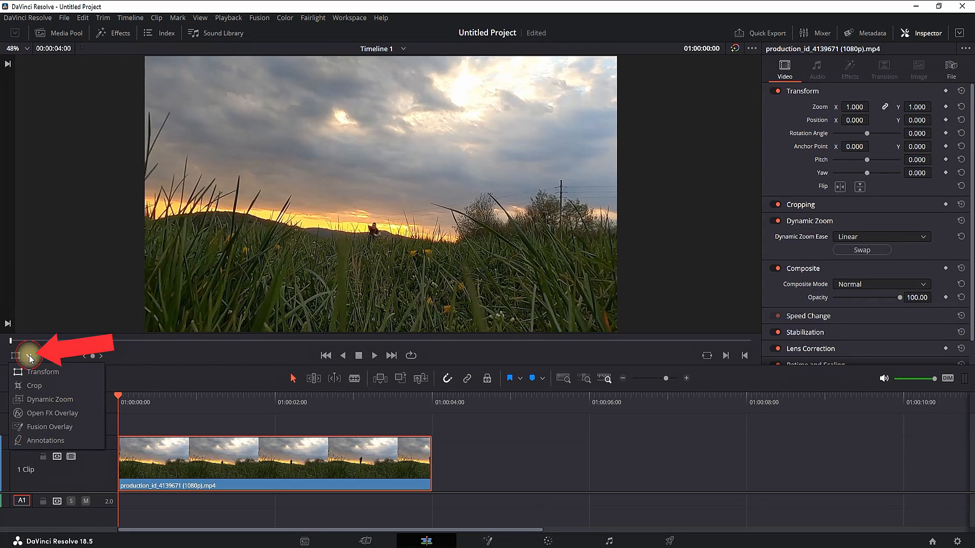
left_click(43, 371)
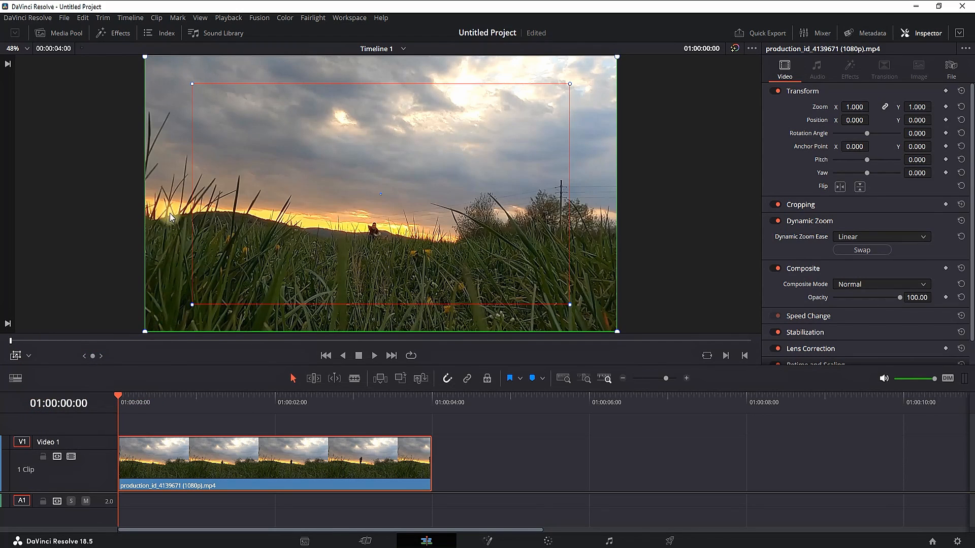
mouse_move(145, 300)
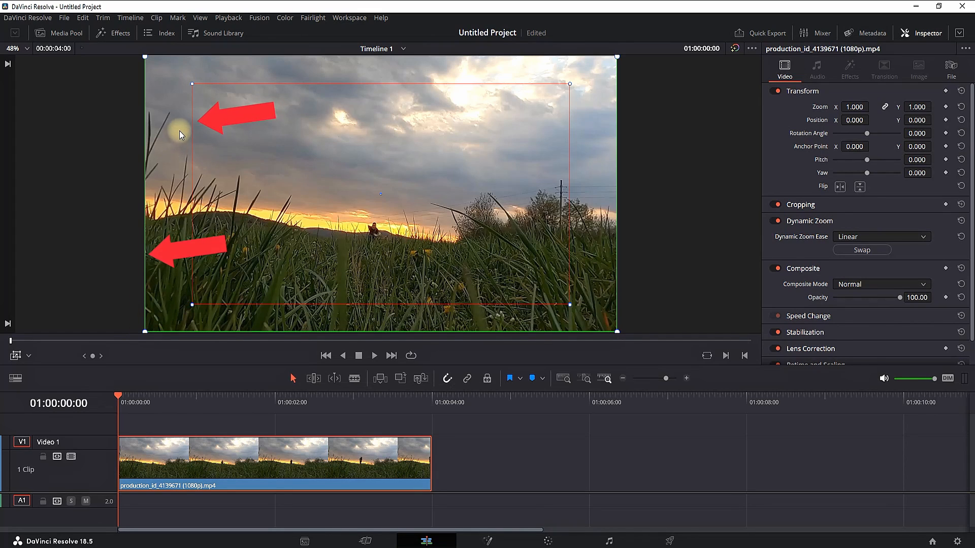
mouse_move(201, 267)
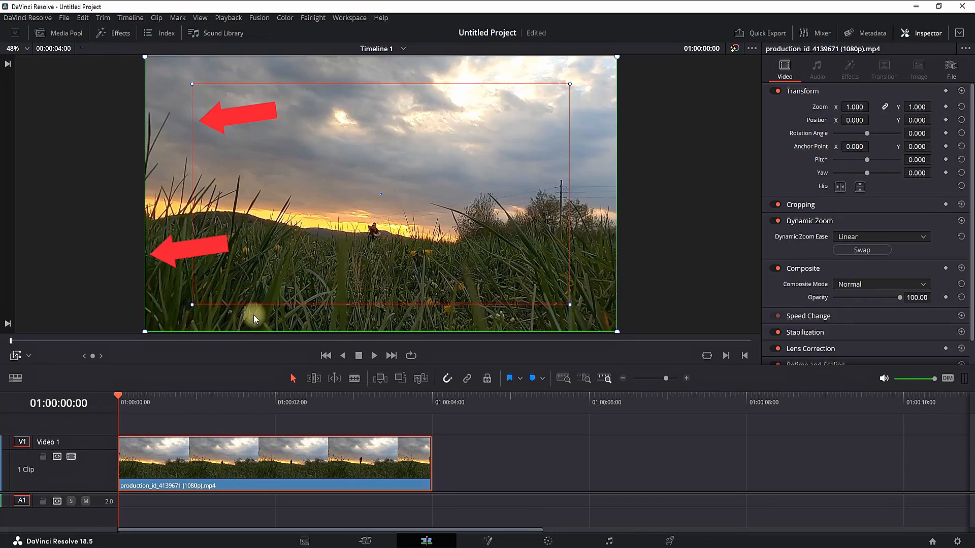
Preview the dynamic zoom to about 3 seconds, then stop playback.
left_click(373, 357)
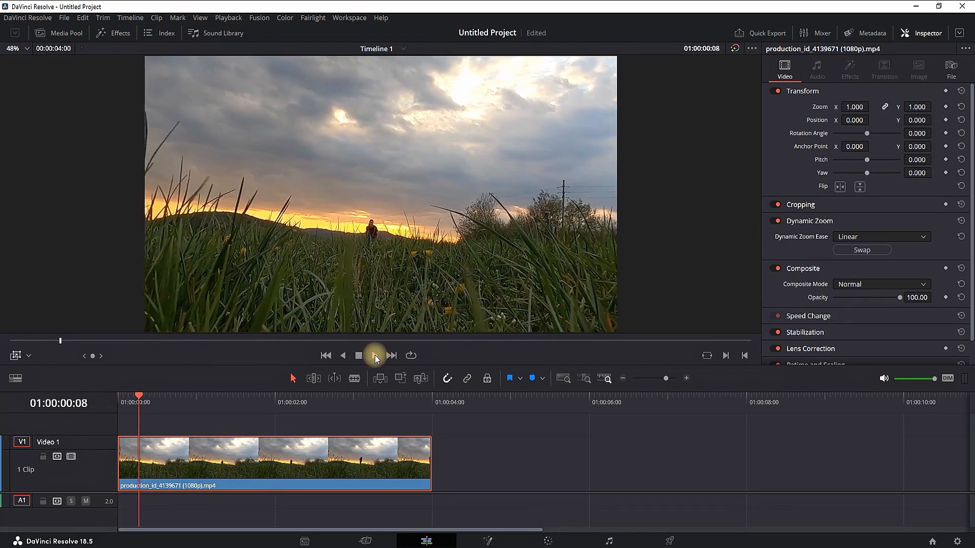
left_click(360, 357)
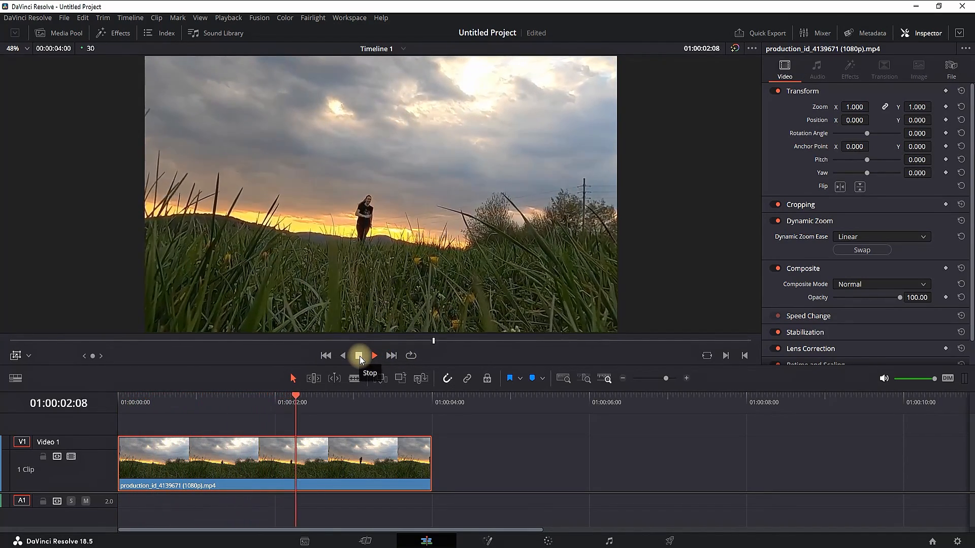
left_click(359, 355)
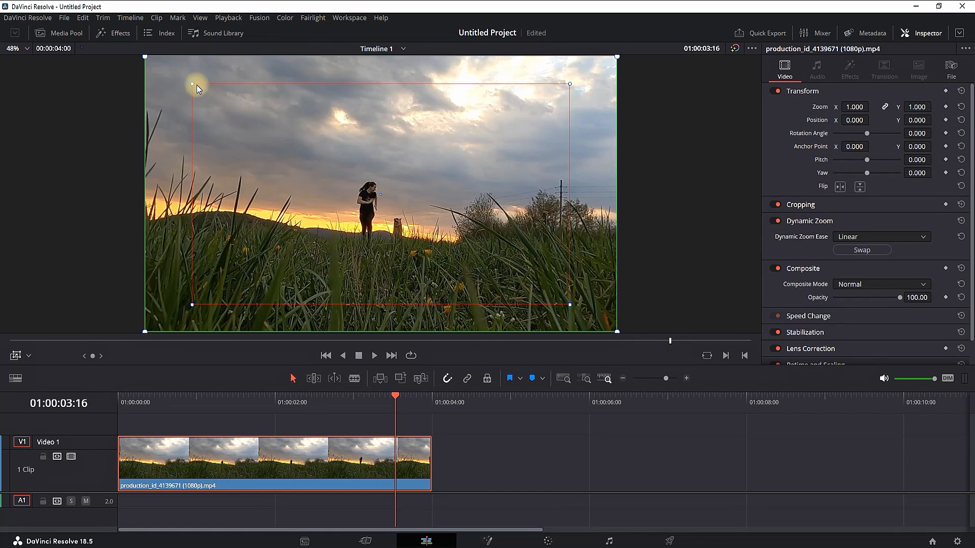
Shrink the red end frame around the woman and preview the zoom-in from the clip start.
left_click_drag(192, 82, 228, 105)
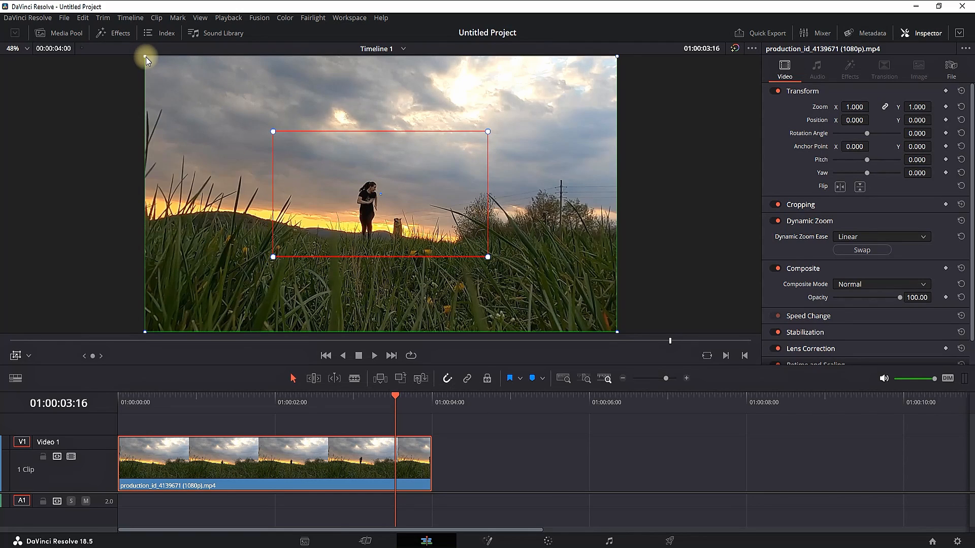
mouse_move(494, 272)
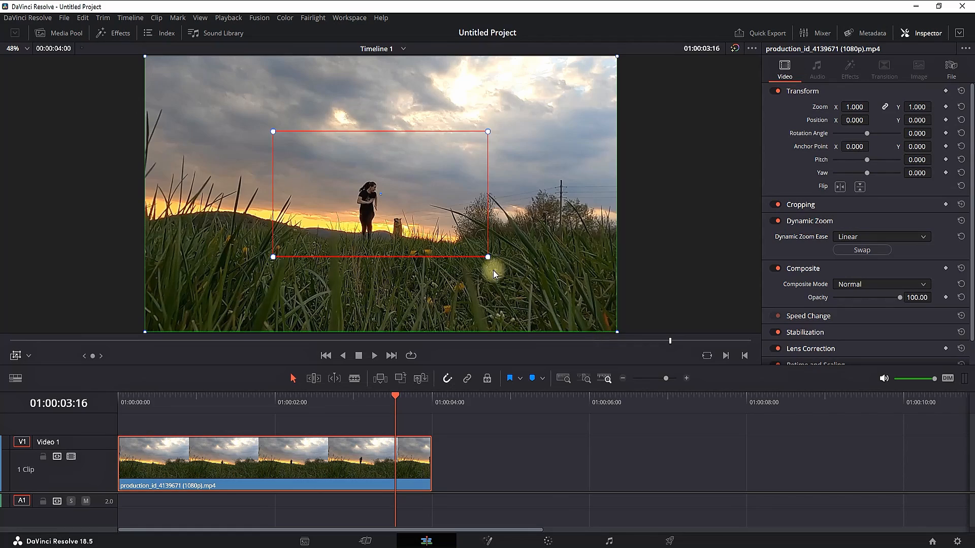
left_click(120, 398)
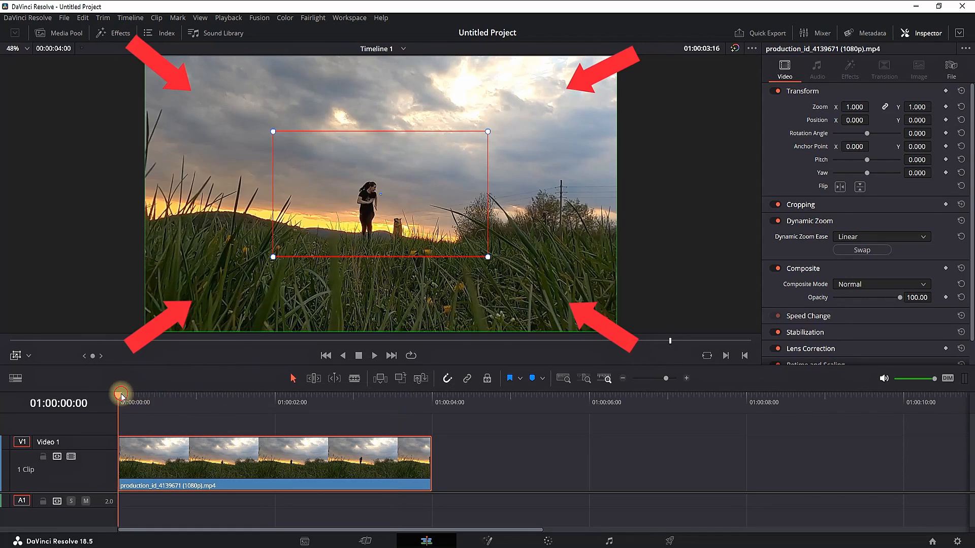
left_click(375, 357)
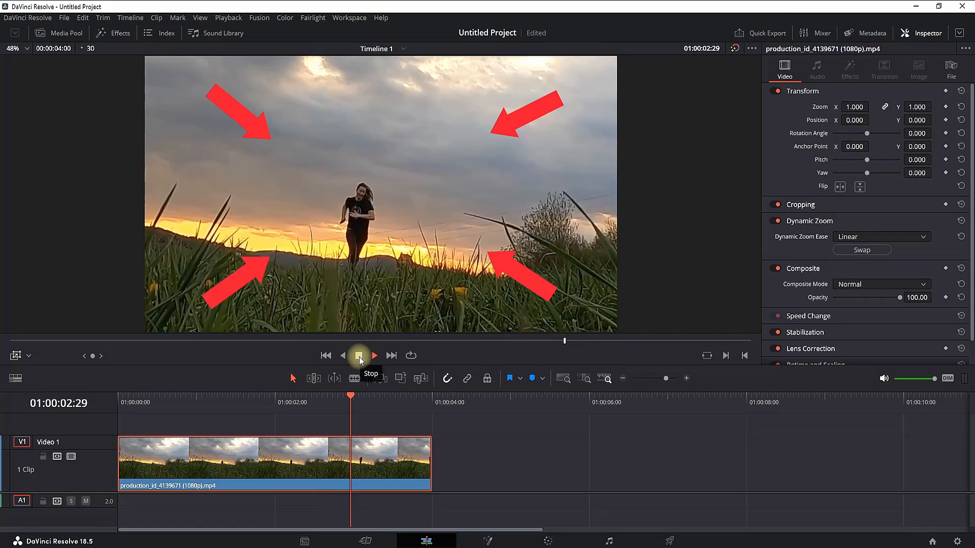
left_click(359, 356)
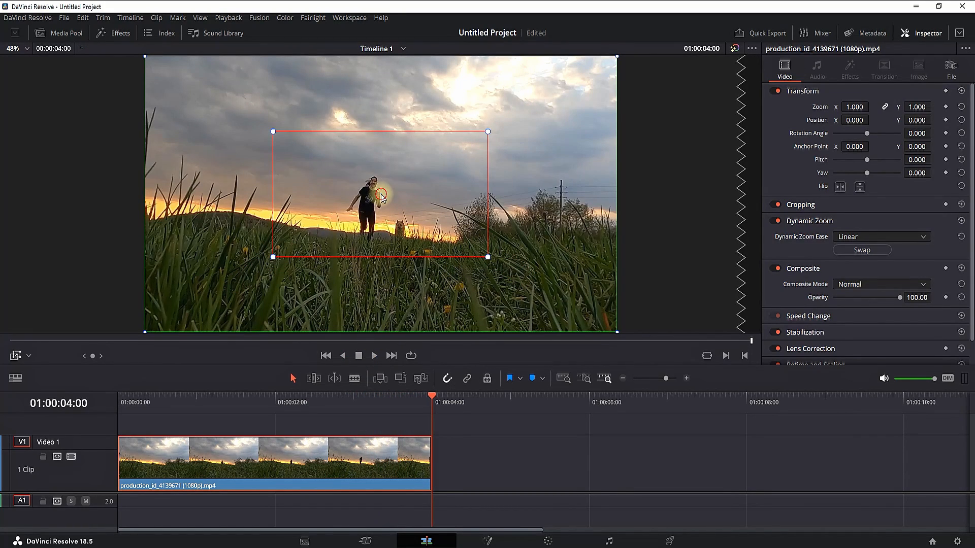
left_click_drag(379, 192, 497, 241)
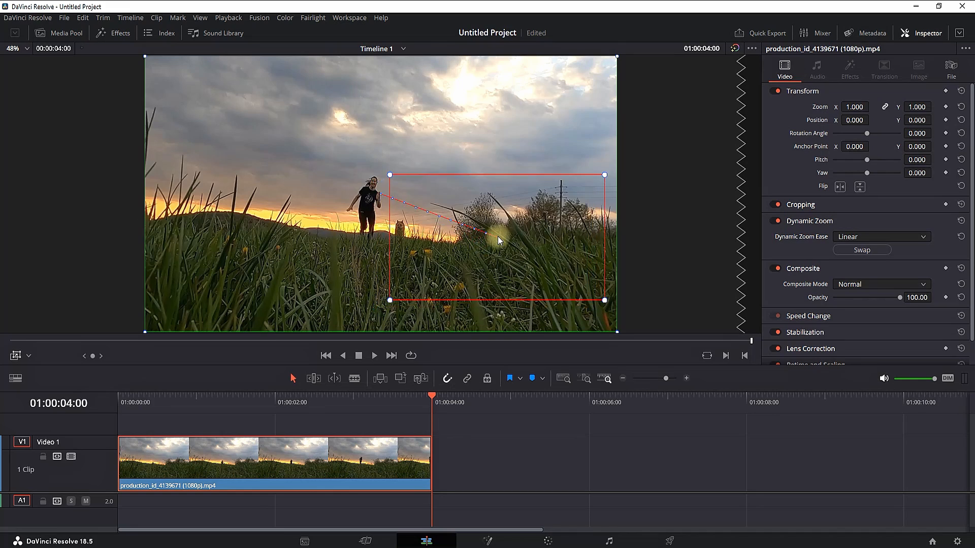
left_click_drag(498, 240, 504, 124)
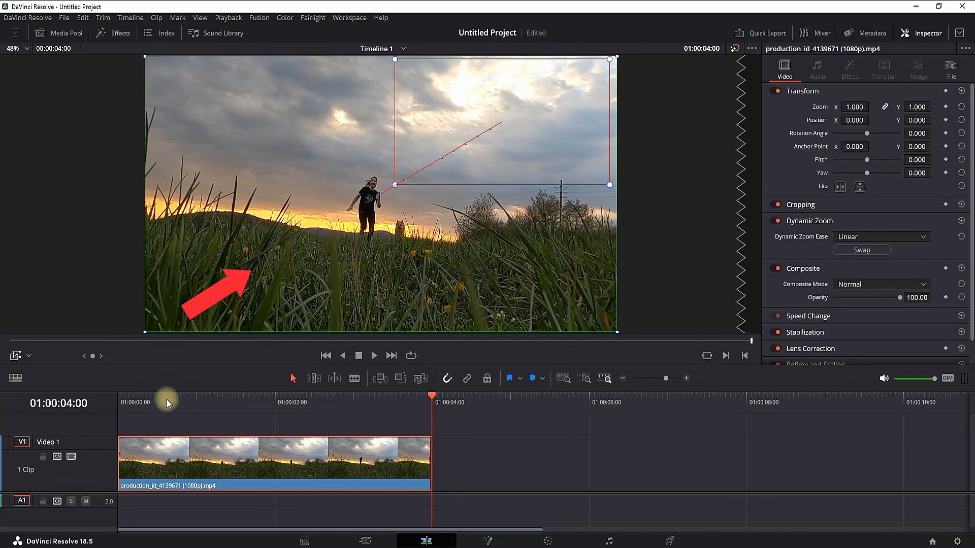
left_click(375, 356)
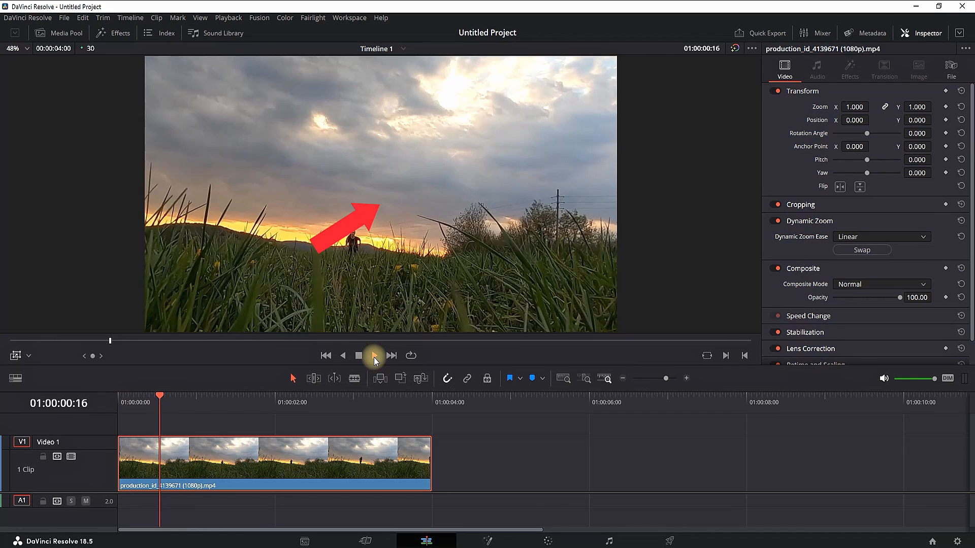
left_click(374, 355)
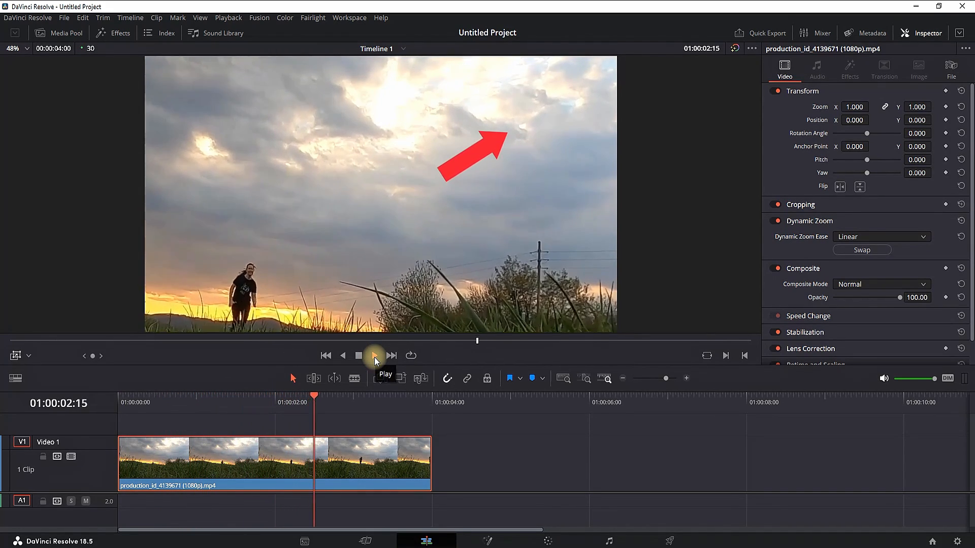
left_click(375, 357)
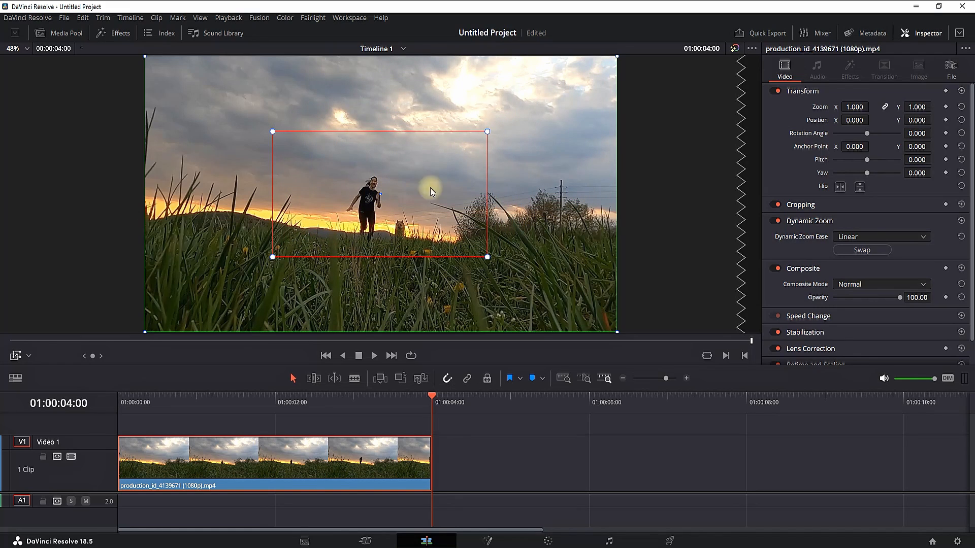
Shrink the green start frame tightly around the woman, inside the end frame.
left_click_drag(487, 131, 536, 102)
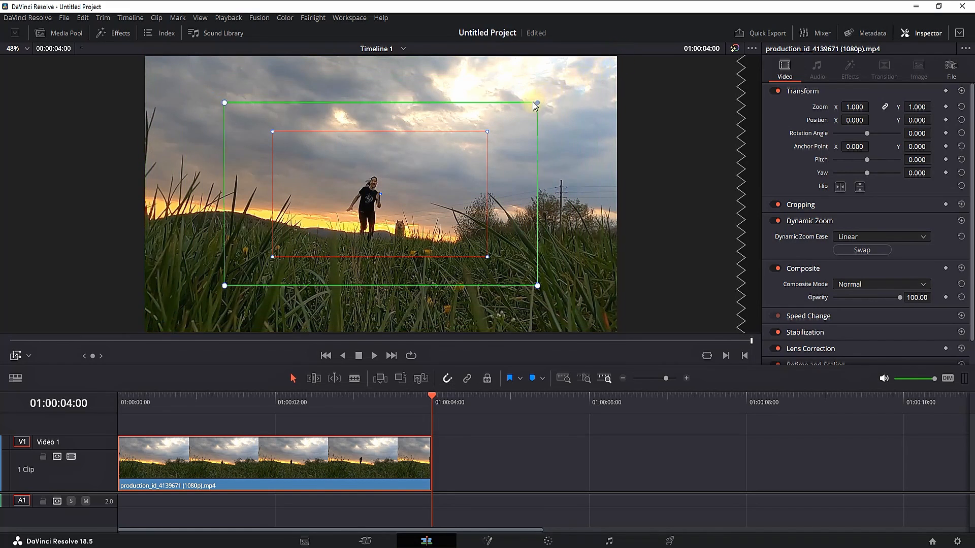
left_click_drag(536, 103, 472, 140)
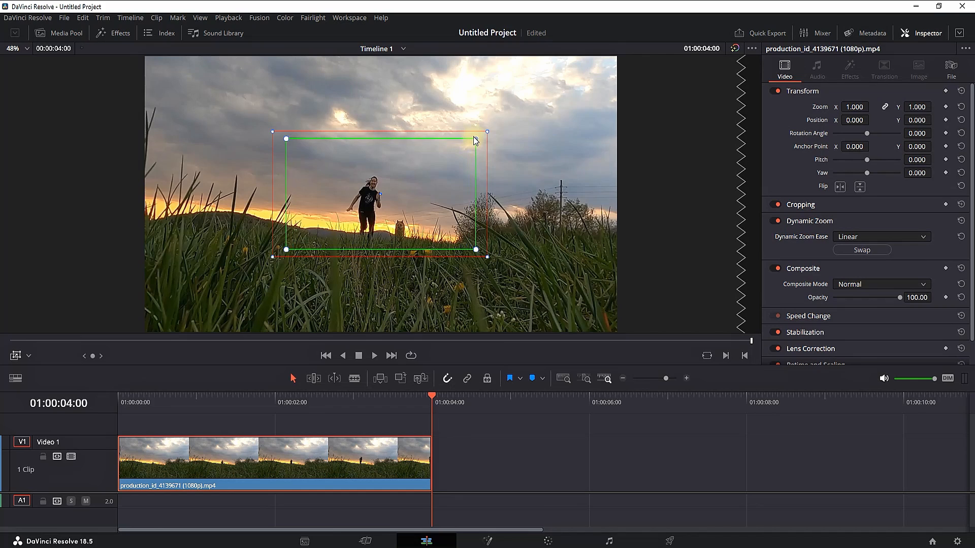
Enlarge the red end frame beyond the picture edges and preview the zoom-out.
left_click_drag(486, 132, 520, 115)
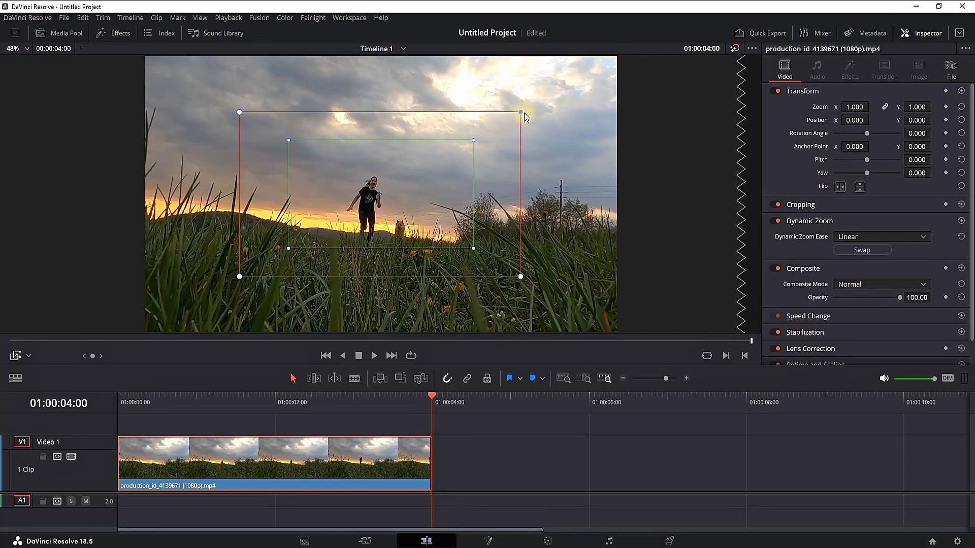
left_click_drag(520, 112, 586, 73)
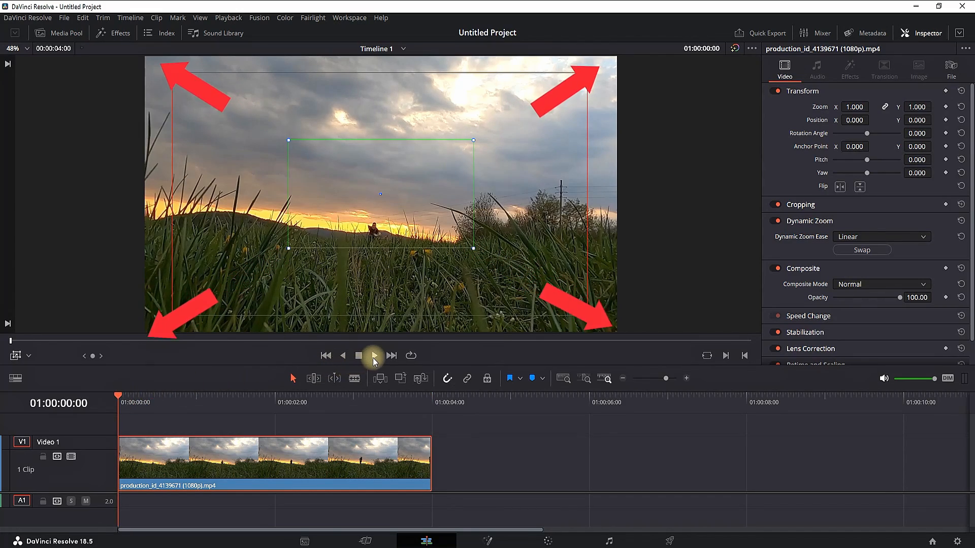
left_click(374, 356)
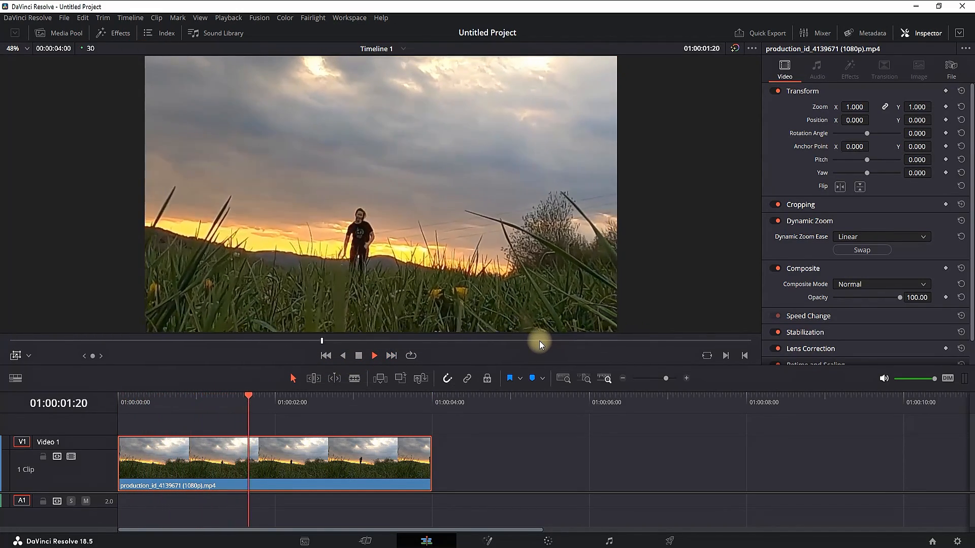